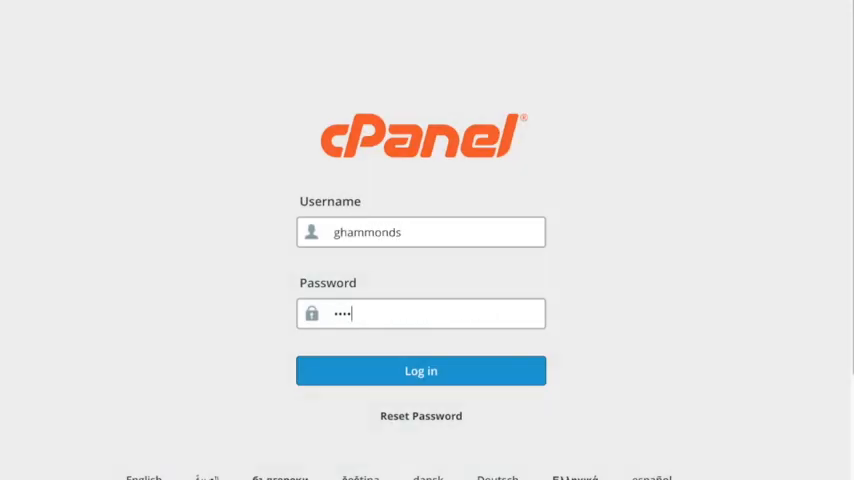
Log in to cPanel and scroll the dashboard down to the Preferences section.
click(420, 370)
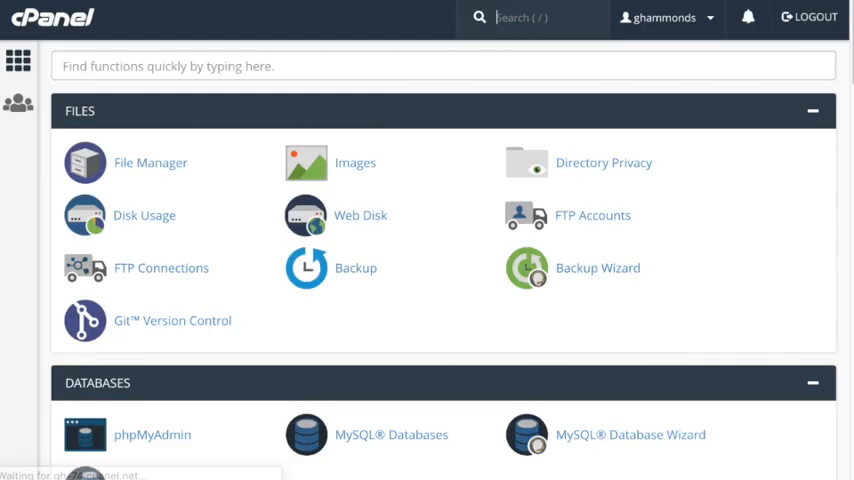
scroll(down, 3)
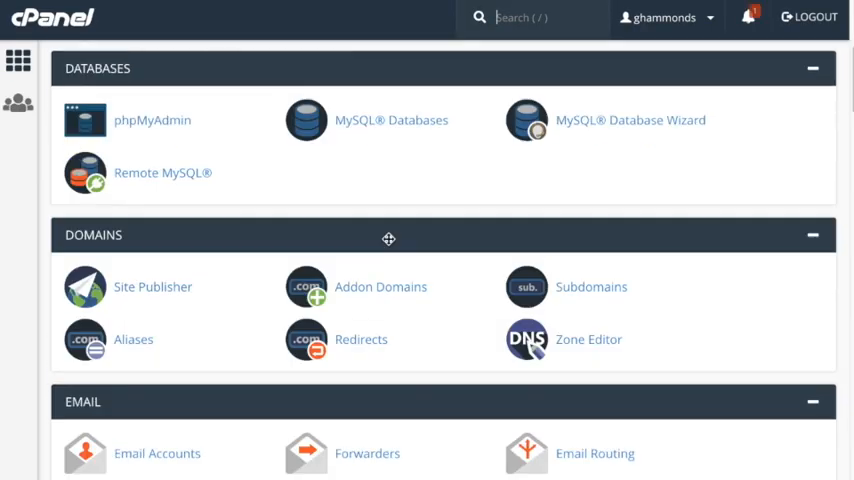
scroll(down, 3)
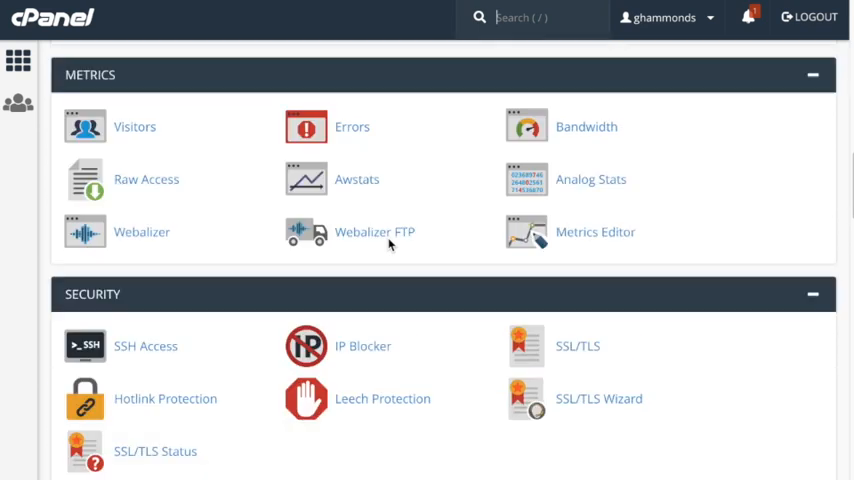
scroll(down, 3)
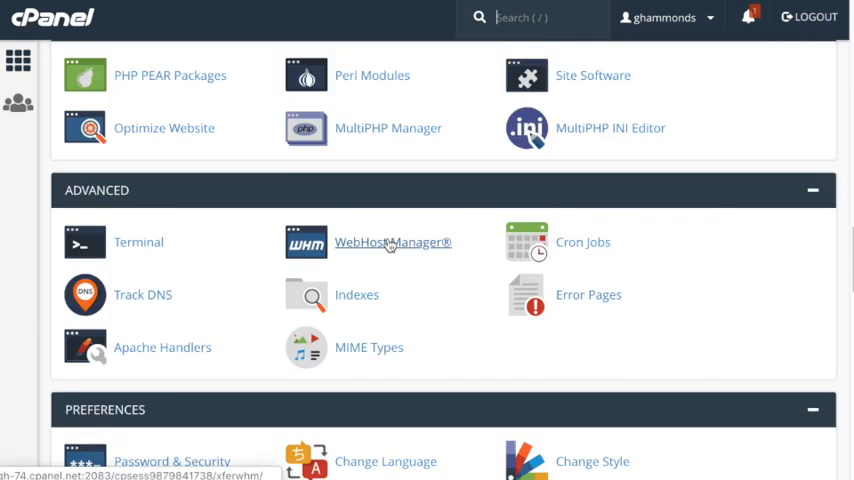
scroll(down, 3)
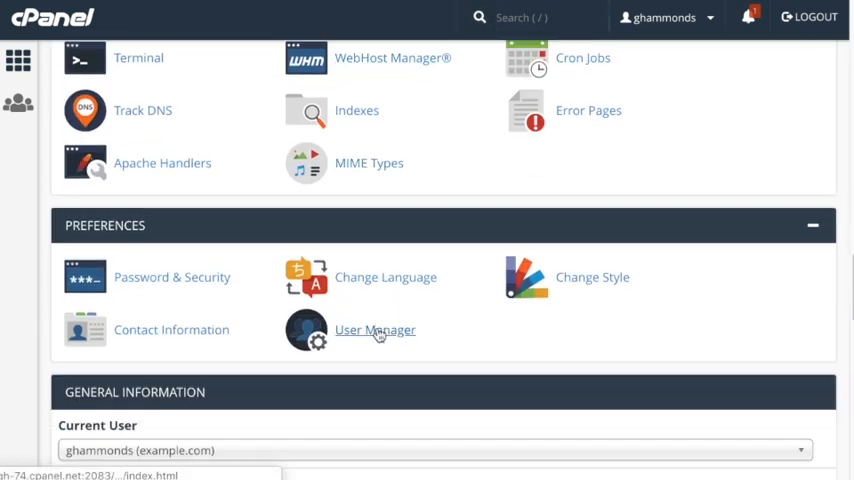
Go to User Manager to see the account's existing users.
click(376, 328)
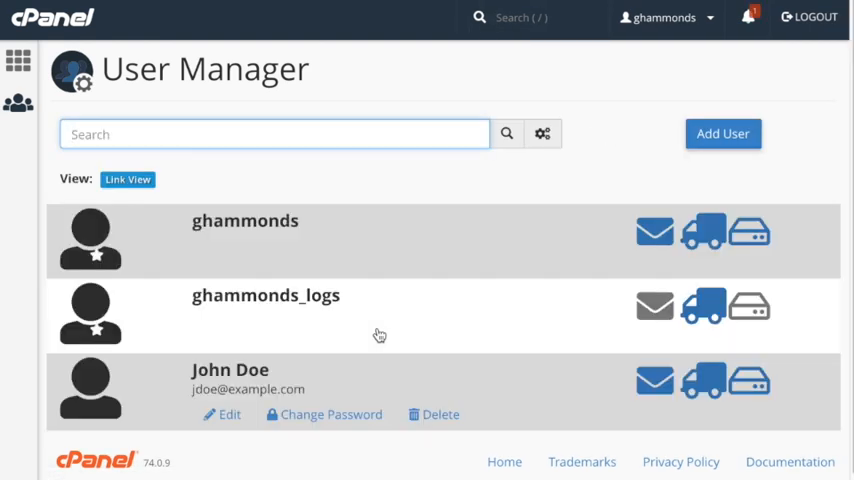
mouse_move(404, 320)
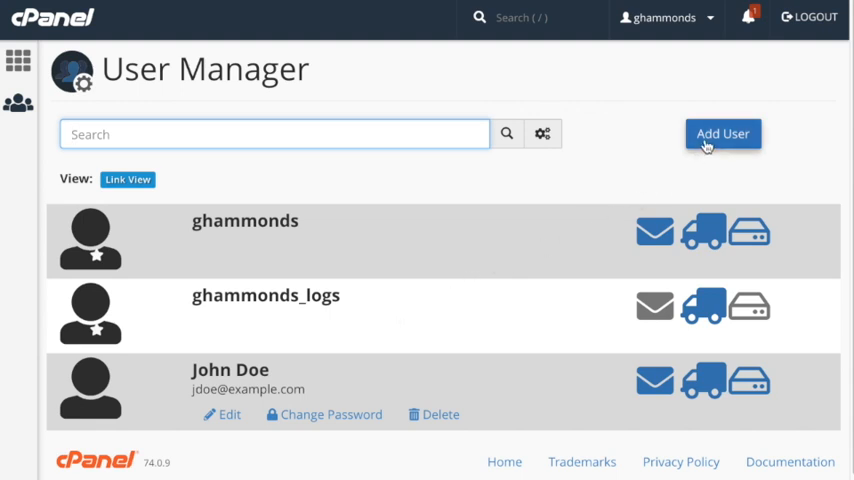
Begin a new user and enter the full name Jahn Doe.
click(722, 132)
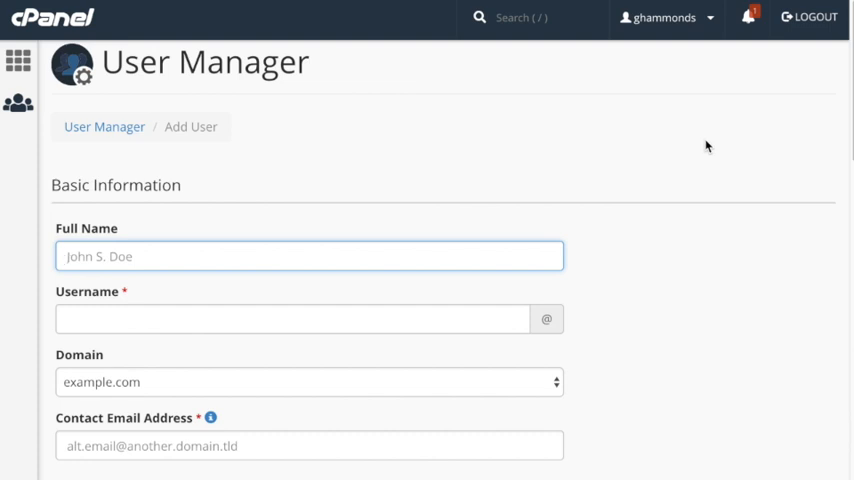
scroll(down, 3)
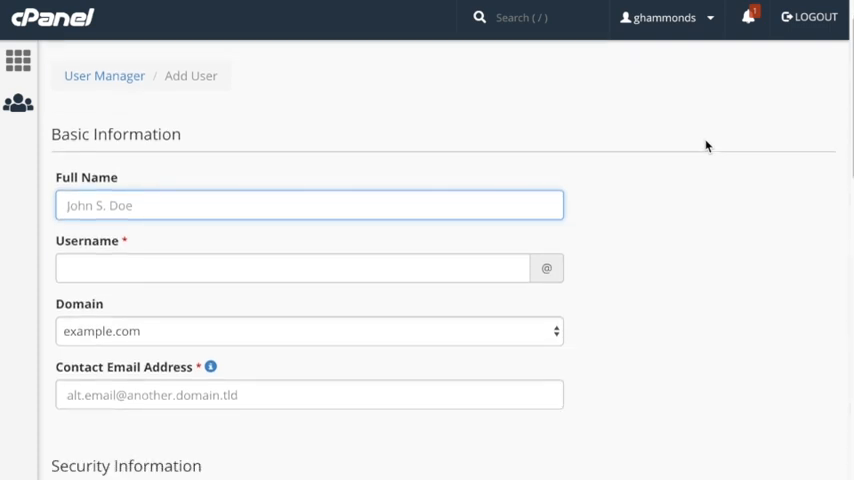
scroll(up, 3)
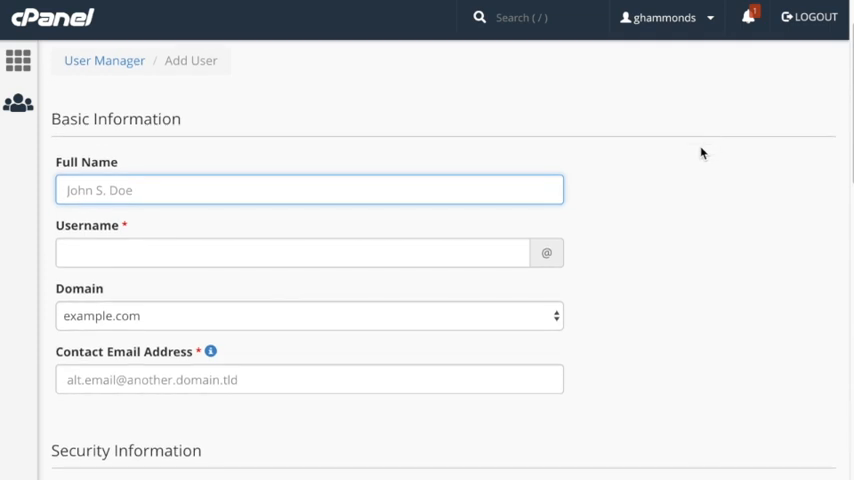
text(Jahn Doe)
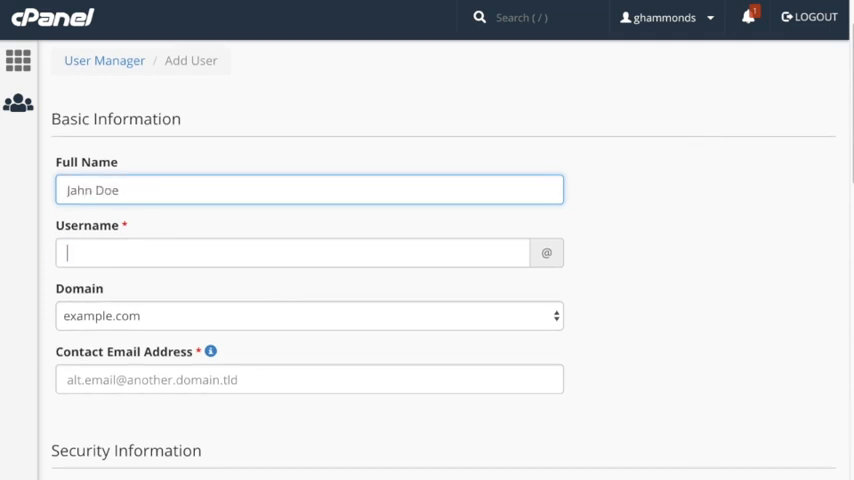
Enter the username JahnEDoe, which is accepted on the default domain.
click(292, 252)
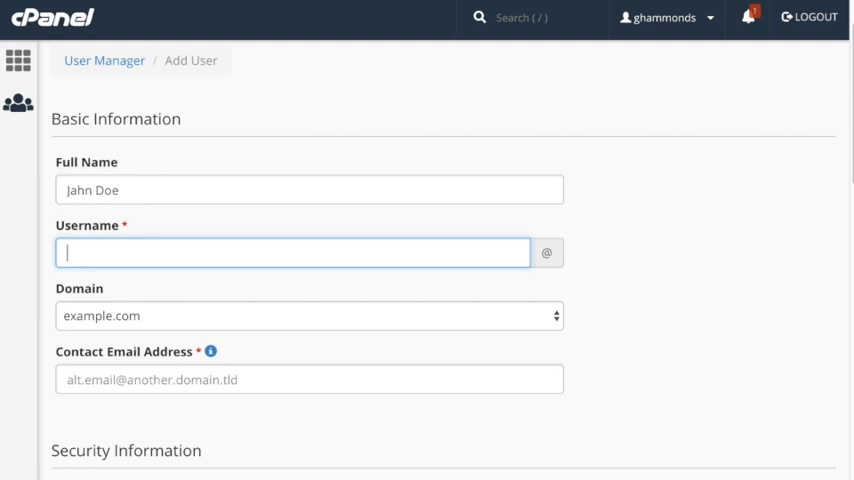
text(Jahn)
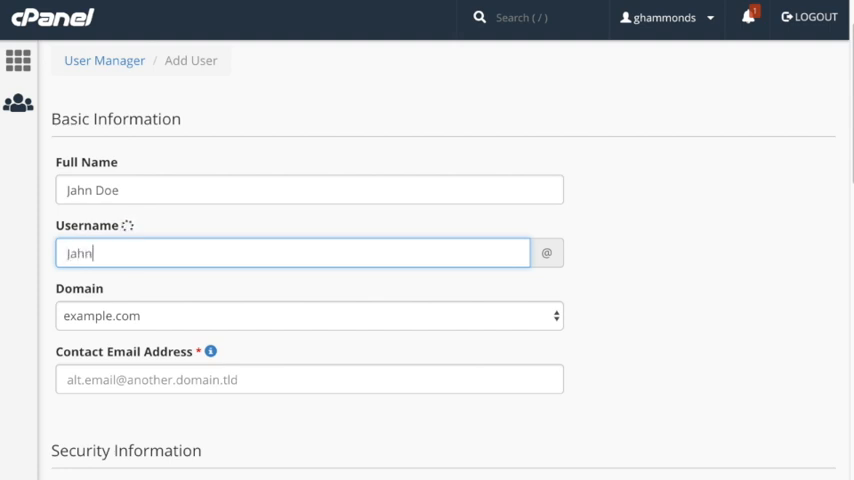
text(EDoe)
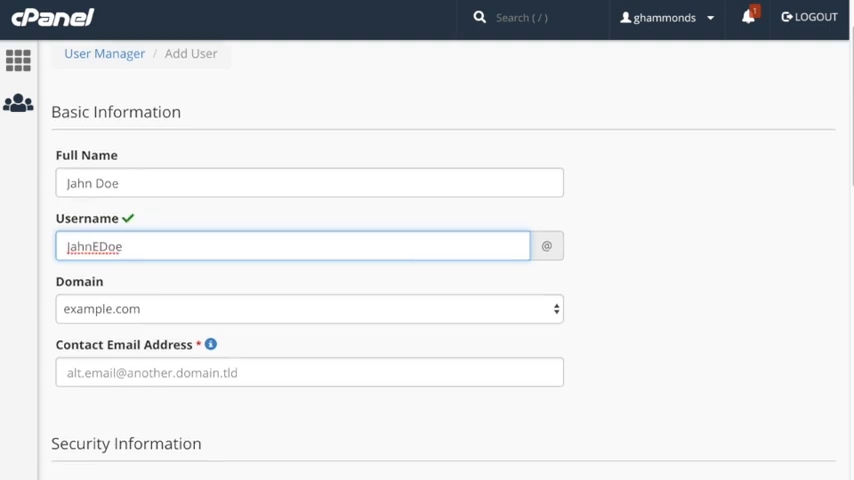
scroll(down, 3)
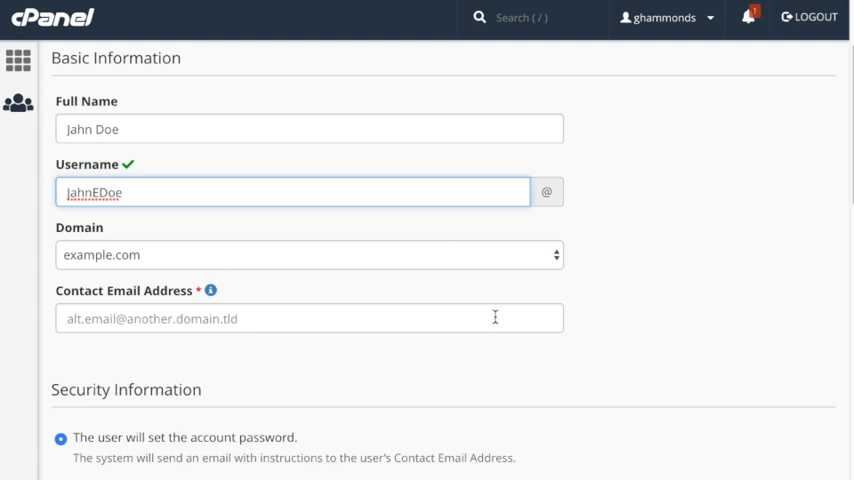
click(308, 318)
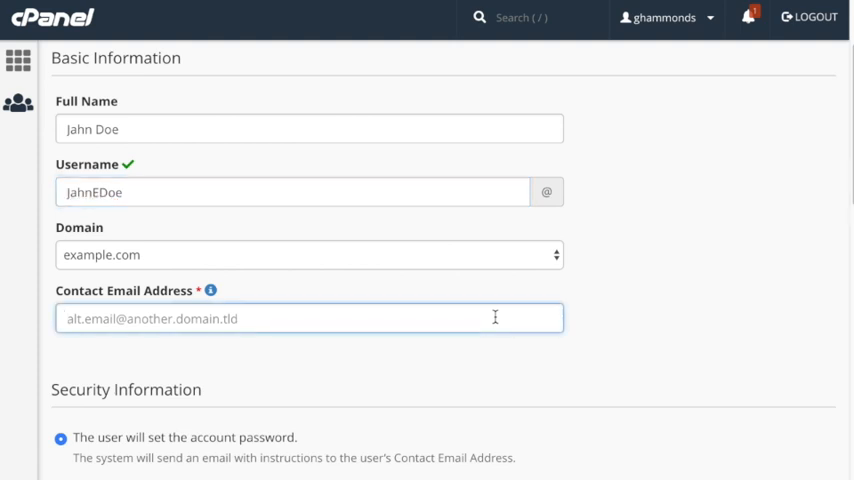
text(jahnedoe)
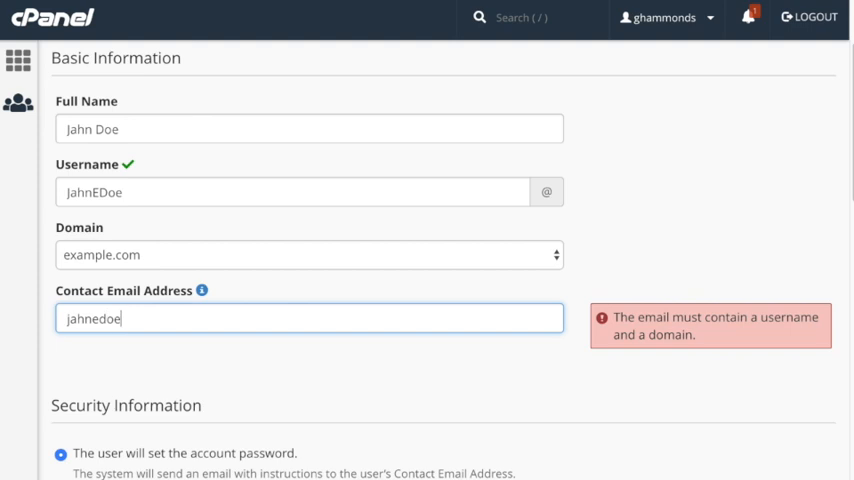
text(@example)
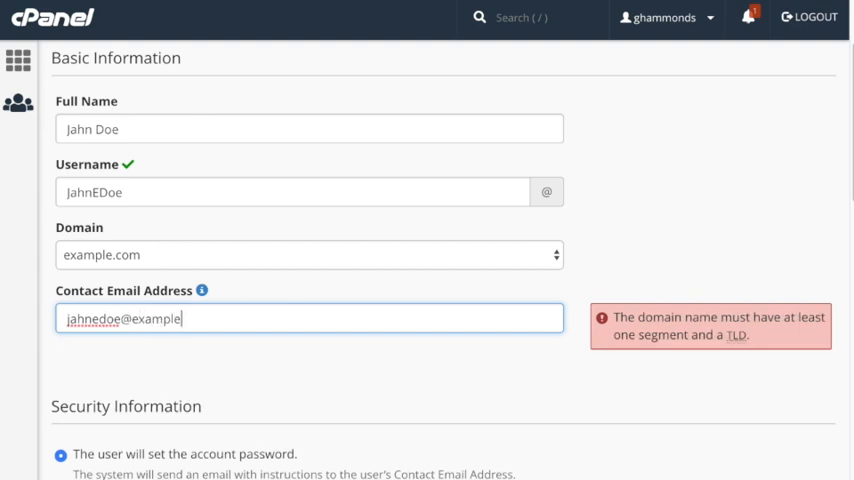
text(.com)
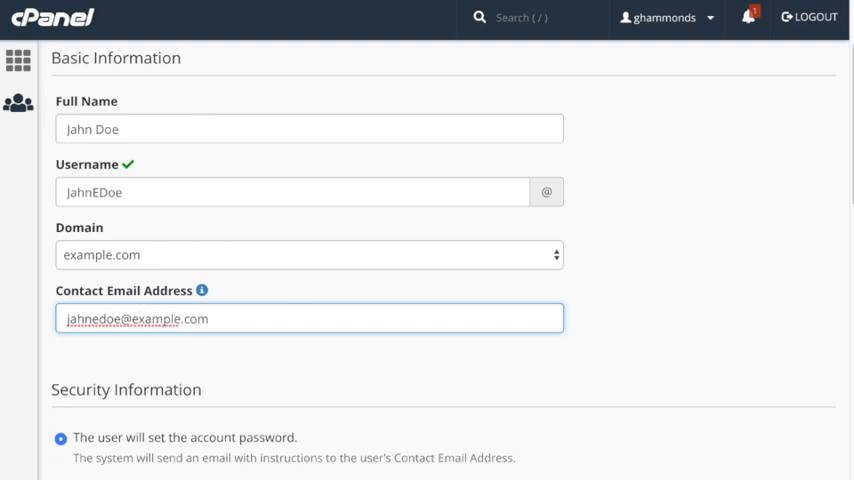
scroll(down, 3)
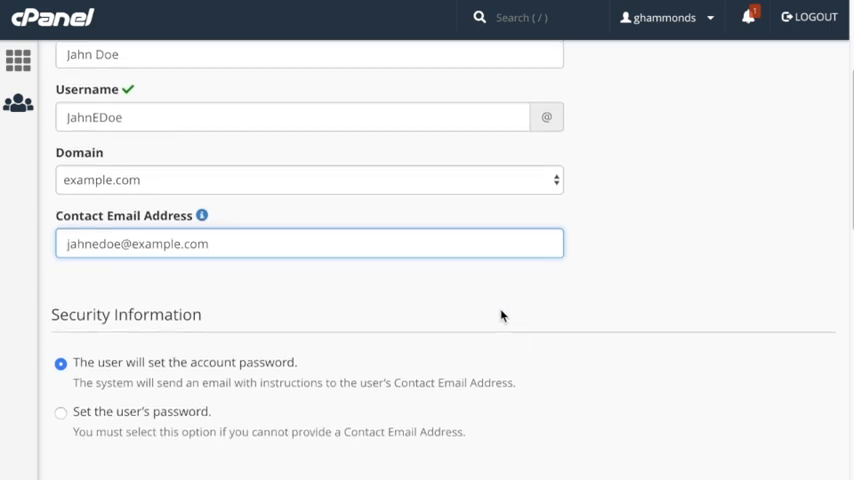
scroll(down, 3)
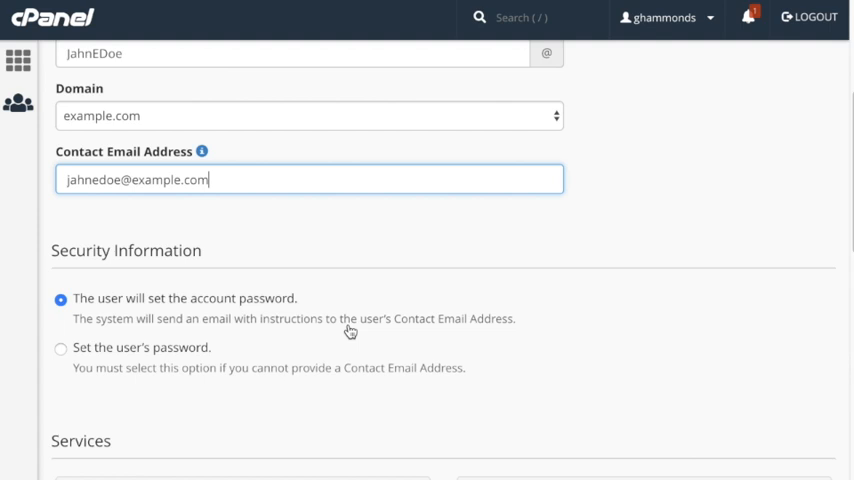
Choose 'Set the user's password' and enter a matching password rated strength 67.
click(60, 348)
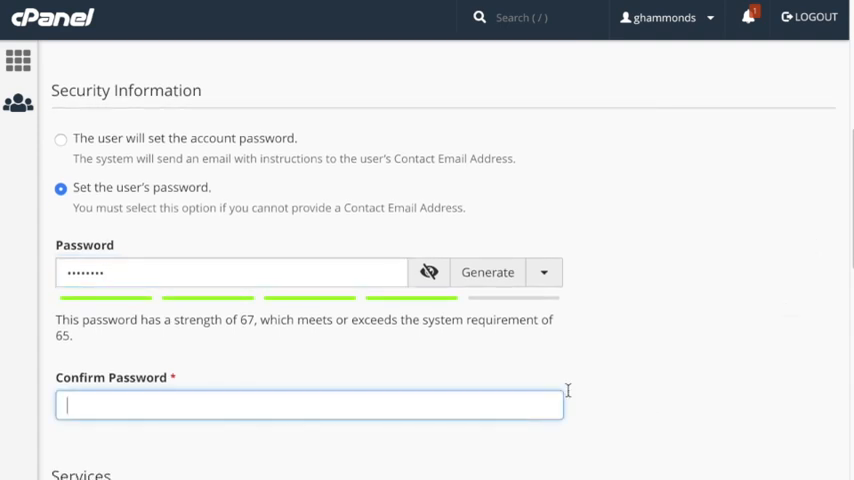
text(••••)
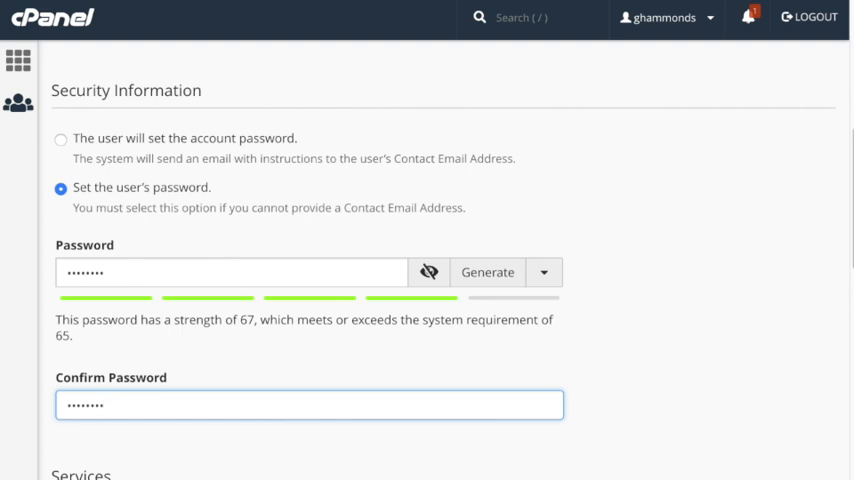
click(544, 272)
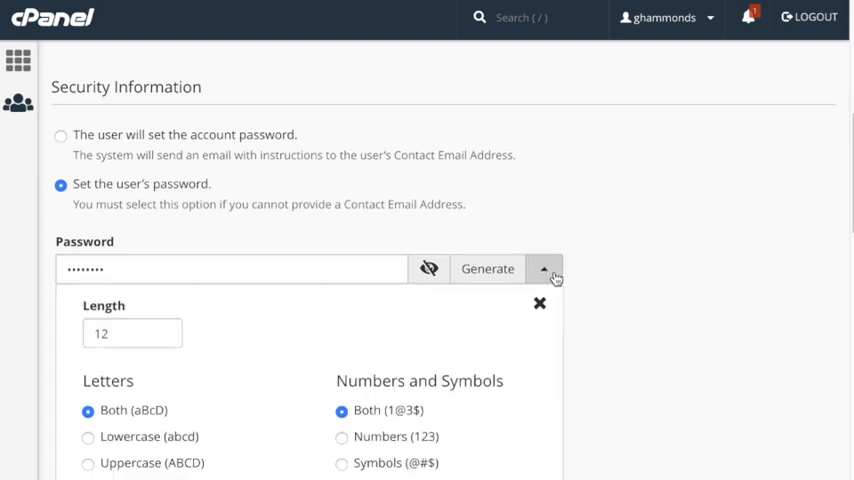
click(540, 304)
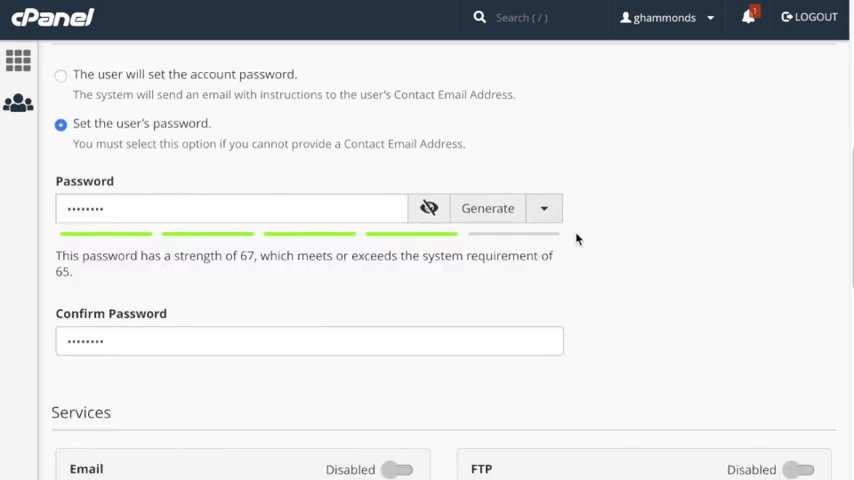
Turn on the Email service for the new user with the default 1024 MB quota.
scroll(down, 3)
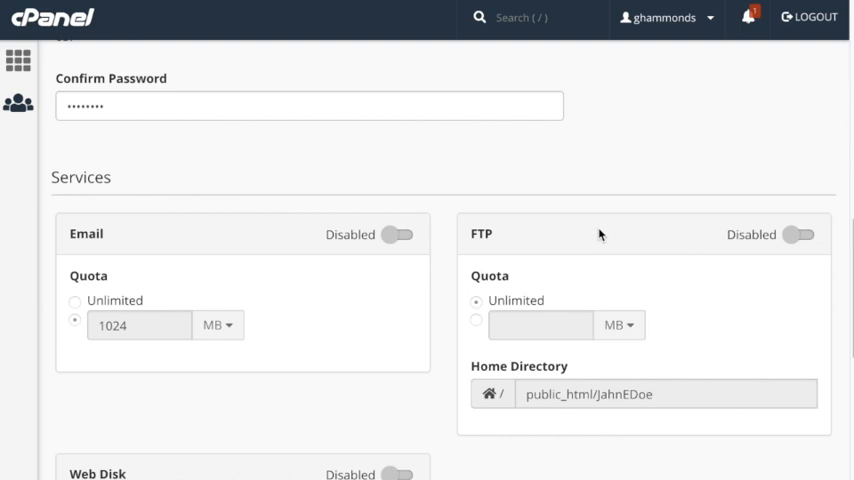
mouse_move(532, 232)
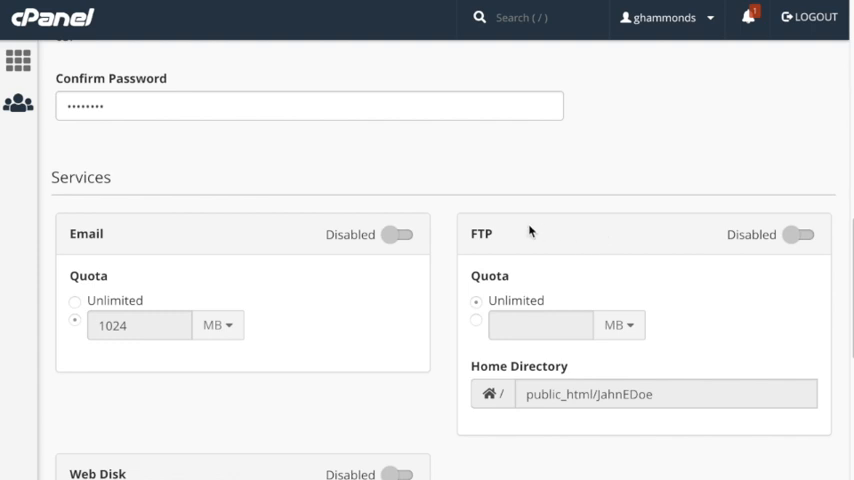
click(398, 234)
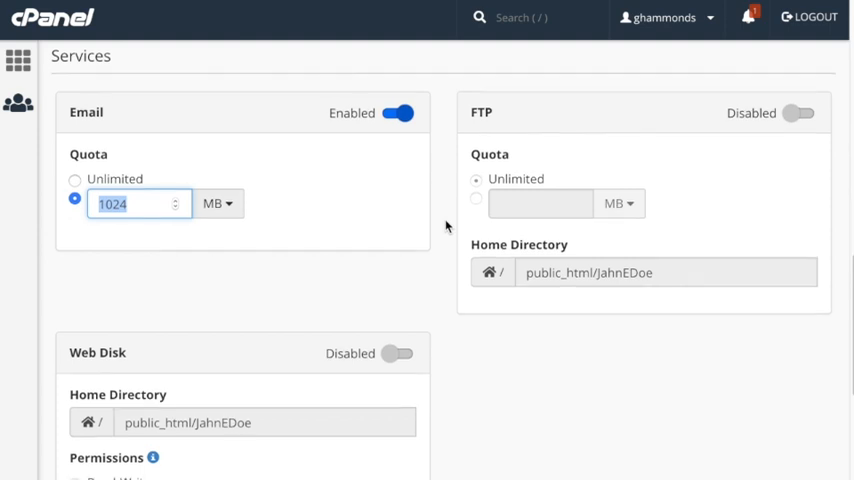
scroll(down, 3)
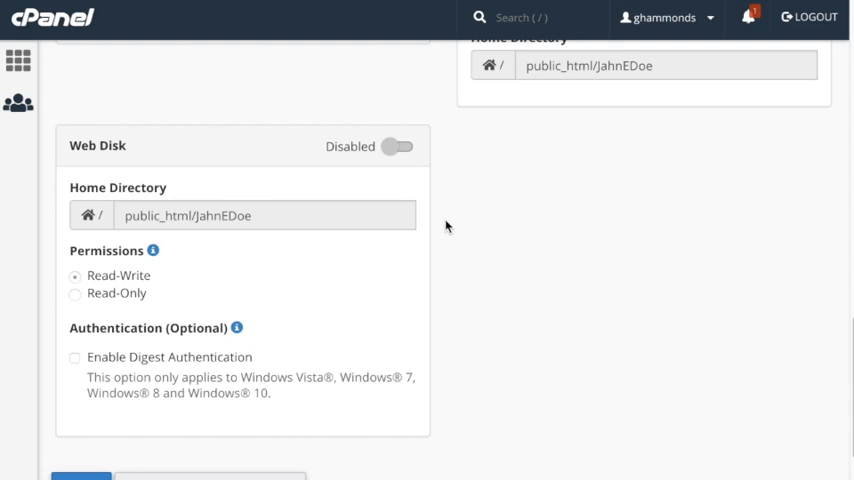
scroll(down, 3)
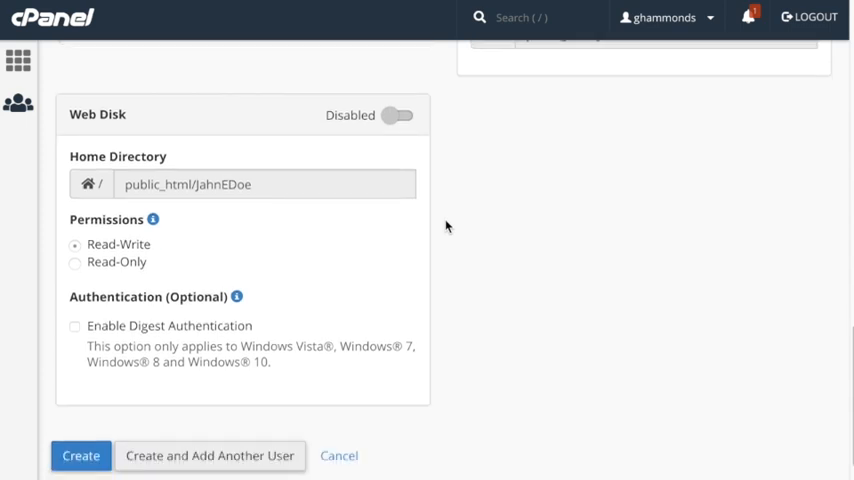
scroll(down, 3)
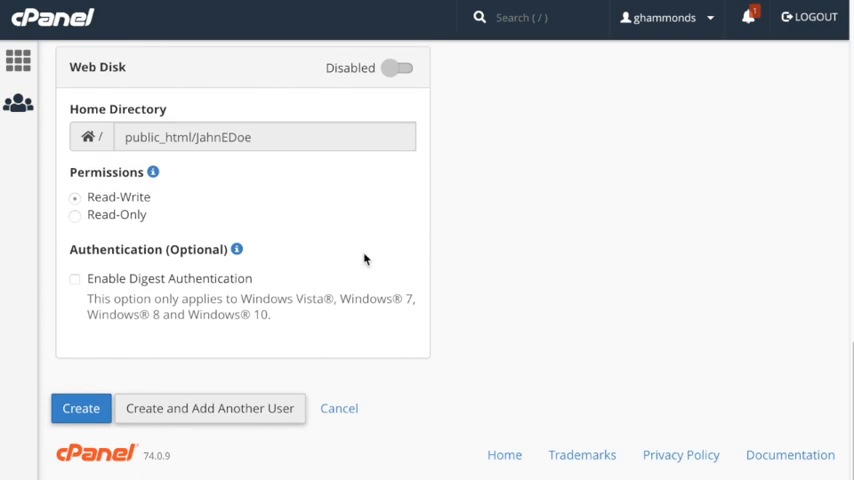